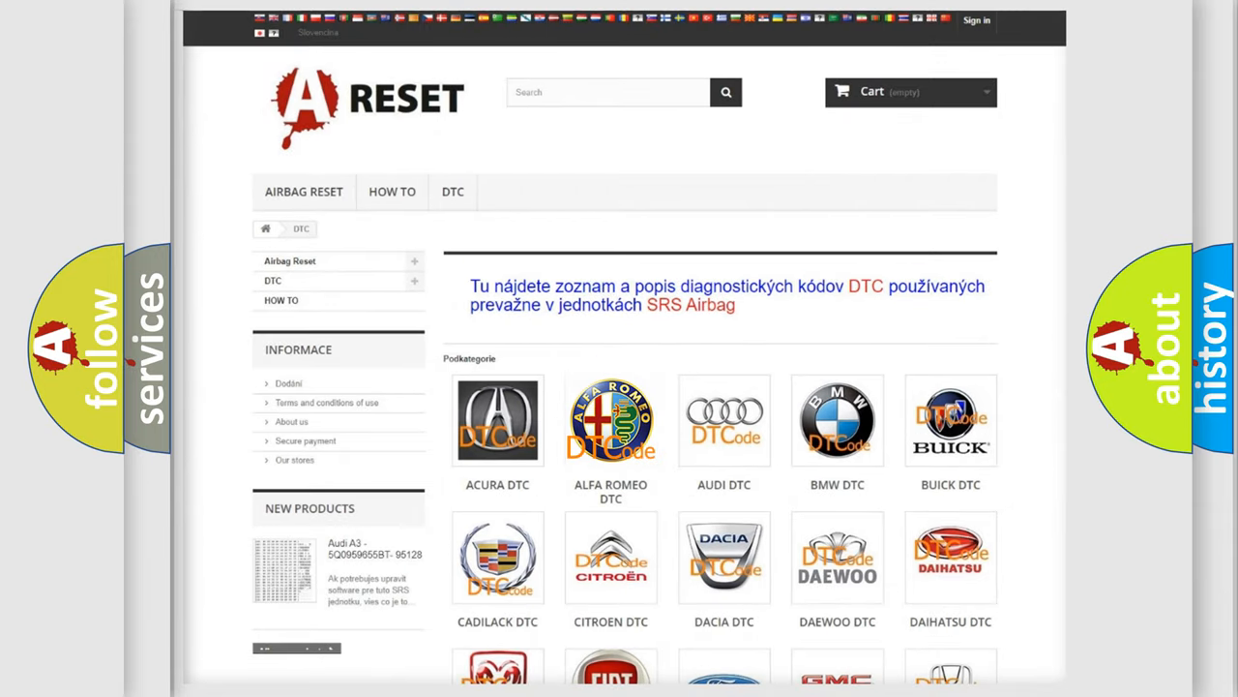
Open the Alfa Romeo DTC page and scroll down through its B- to P-code list.
{"action": "left_click", "coordinate": [610, 420]}
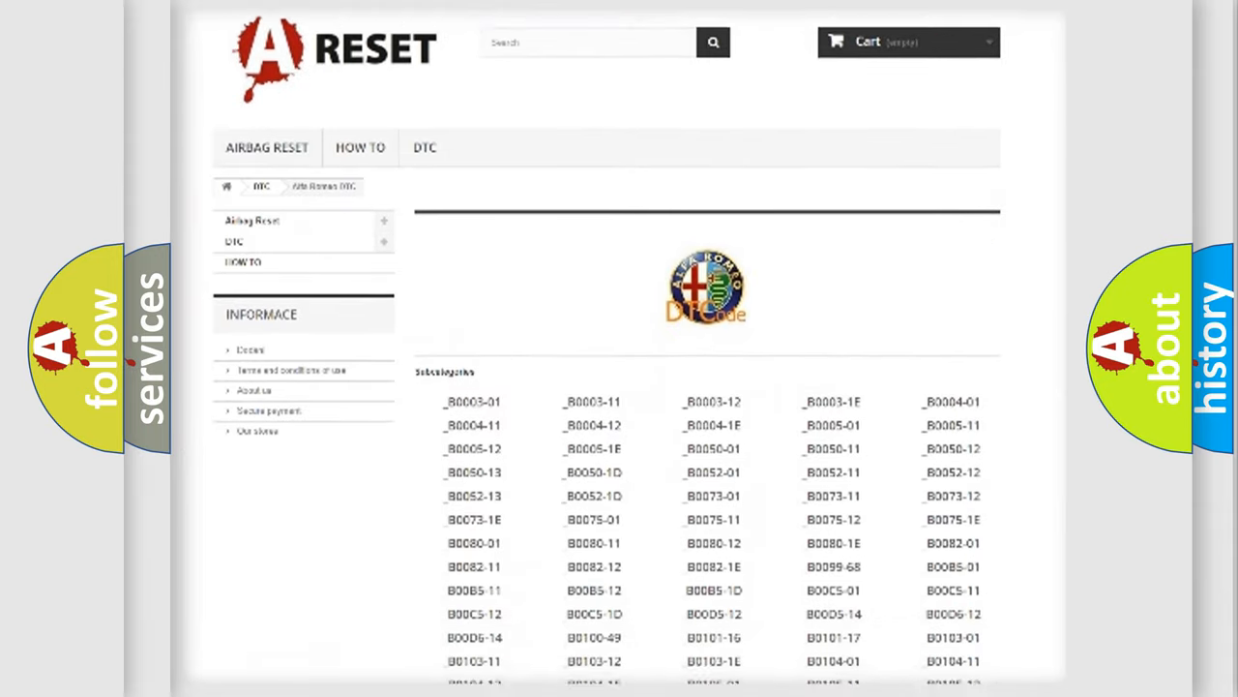
{"action": "scroll", "scroll_direction": "down", "scroll_amount": 3}
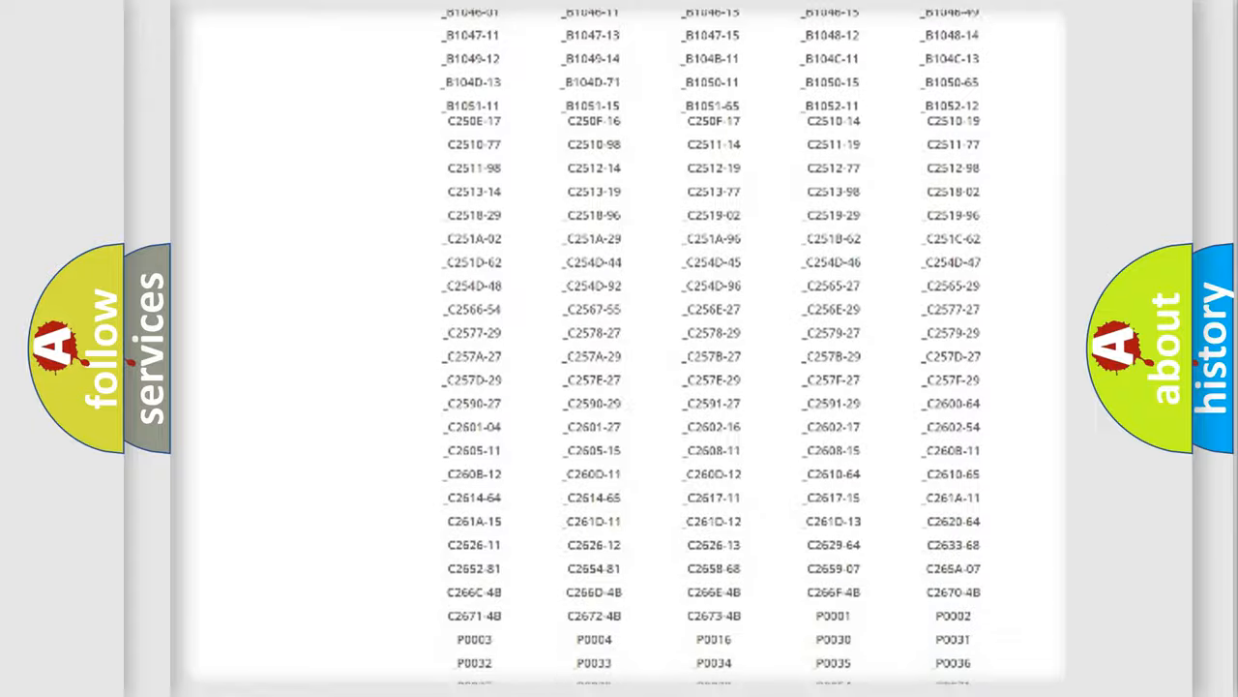